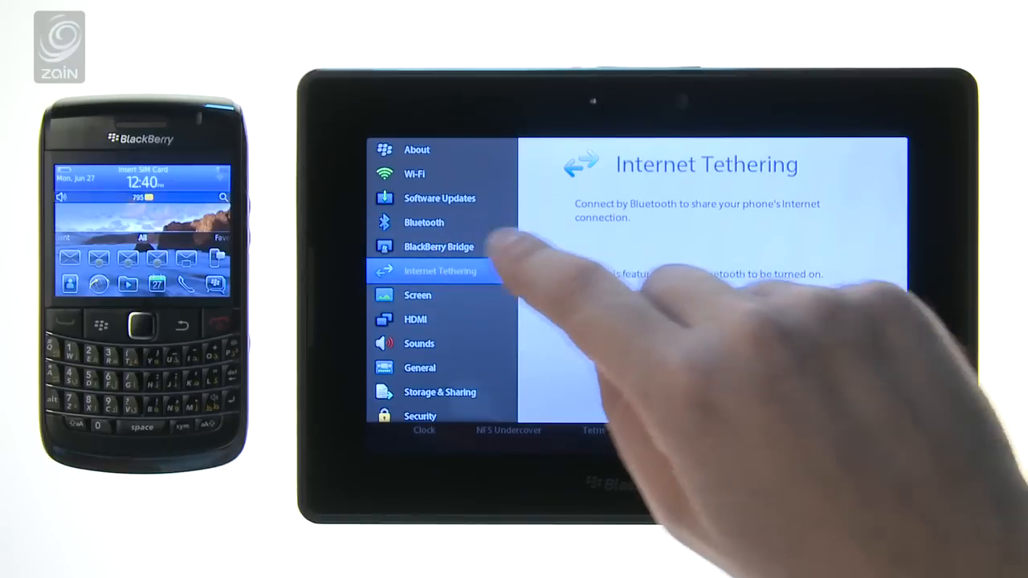
- Open the Bluetooth settings page, where Bluetooth is currently off
{"action": "left_click", "coordinate": [438, 247]}
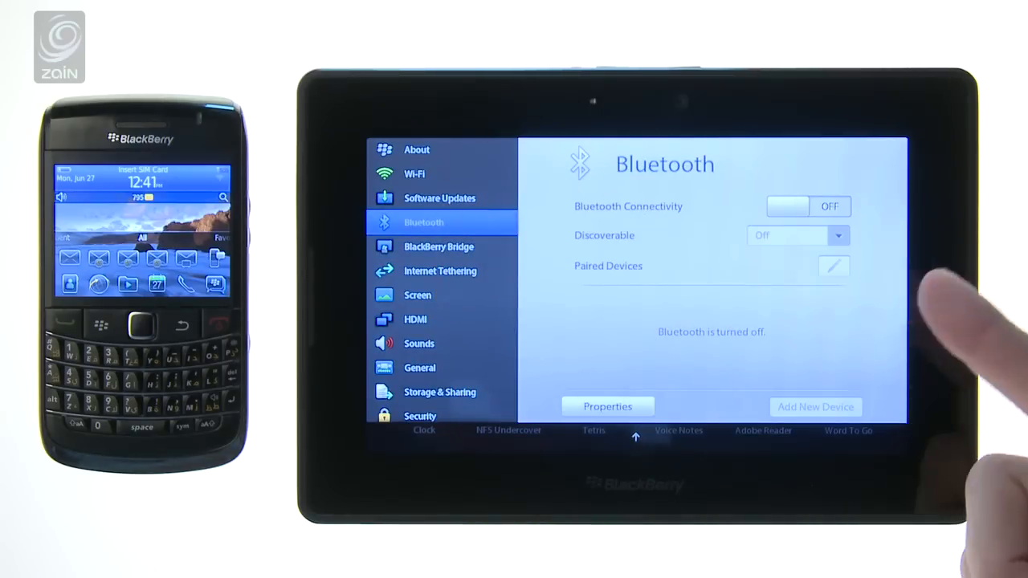
- Switch Bluetooth on so the paired BlackBerry 9780 and 9800 appear, then go to BlackBerry Bridge
{"action": "left_click", "coordinate": [808, 206]}
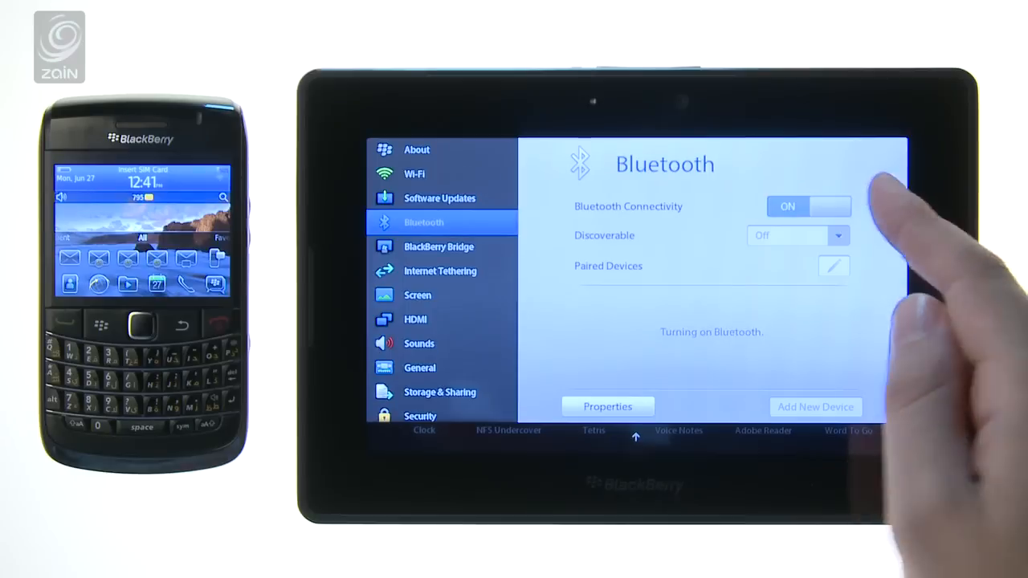
{"action": "left_click", "coordinate": [809, 206]}
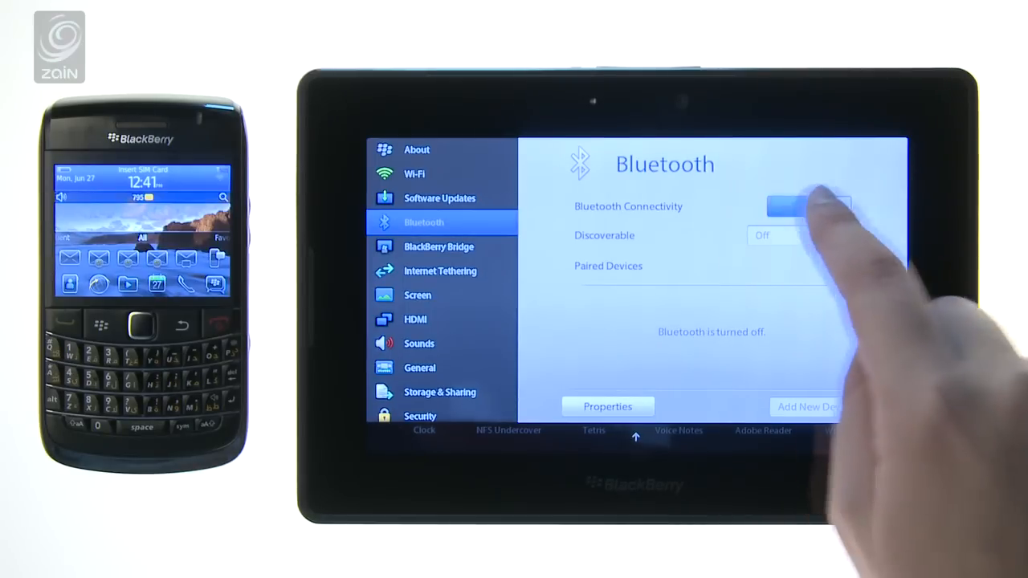
{"action": "left_click", "coordinate": [807, 207]}
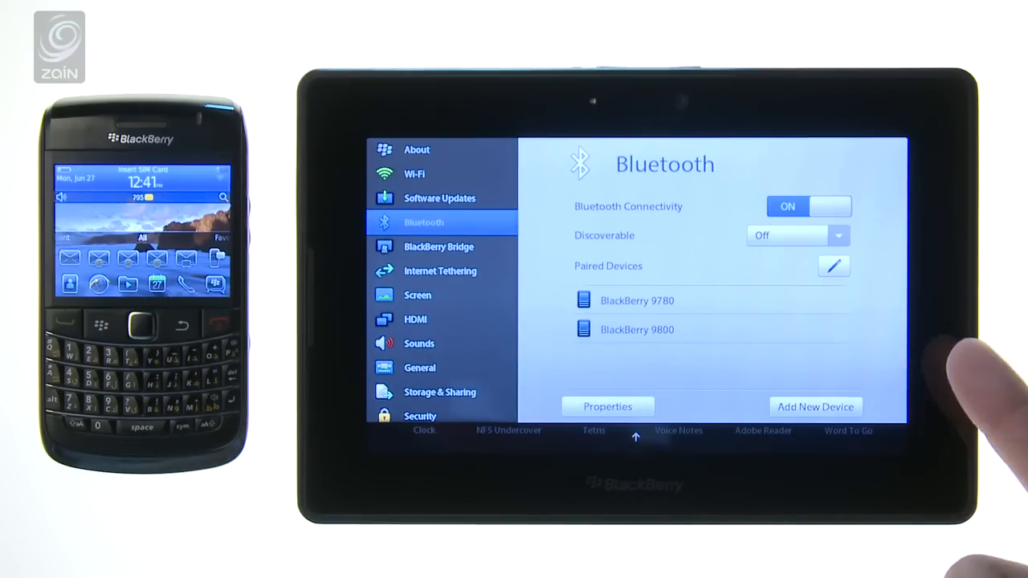
{"action": "left_click", "coordinate": [438, 247]}
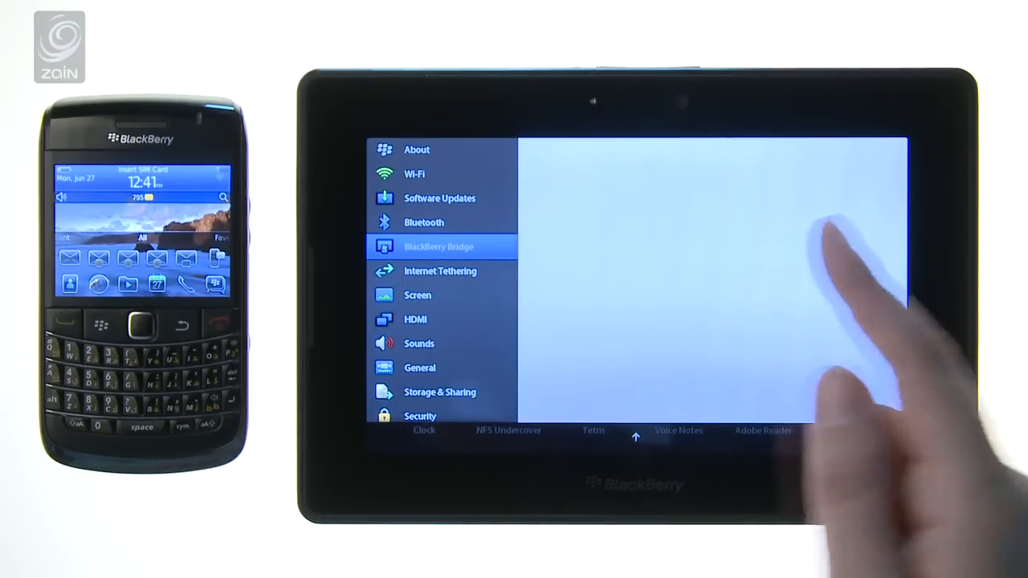
- Pair the PlayBook with the BlackBerry 9780 via Bridge until pairing completes
{"action": "left_click", "coordinate": [438, 247]}
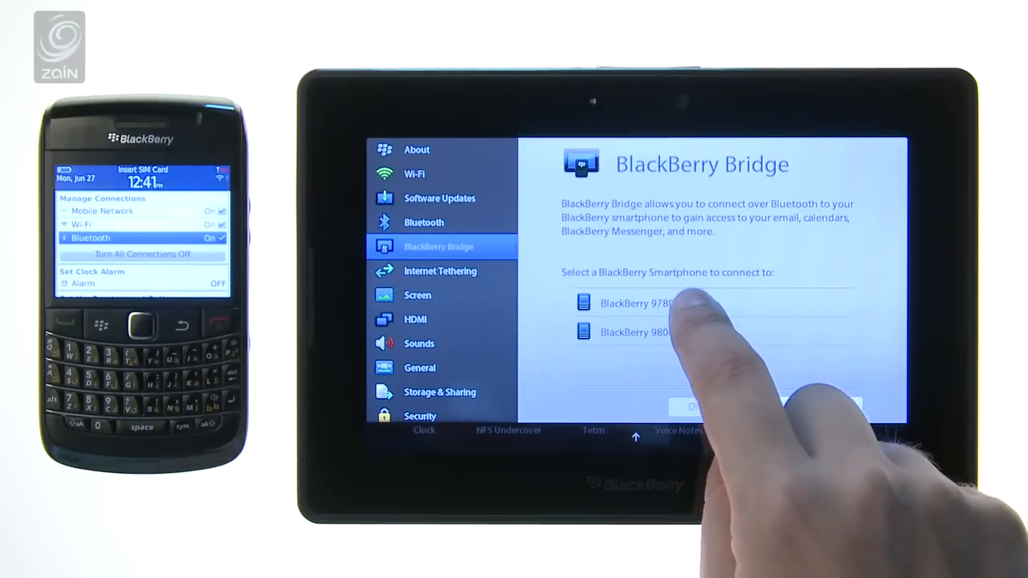
{"action": "left_click", "coordinate": [636, 302]}
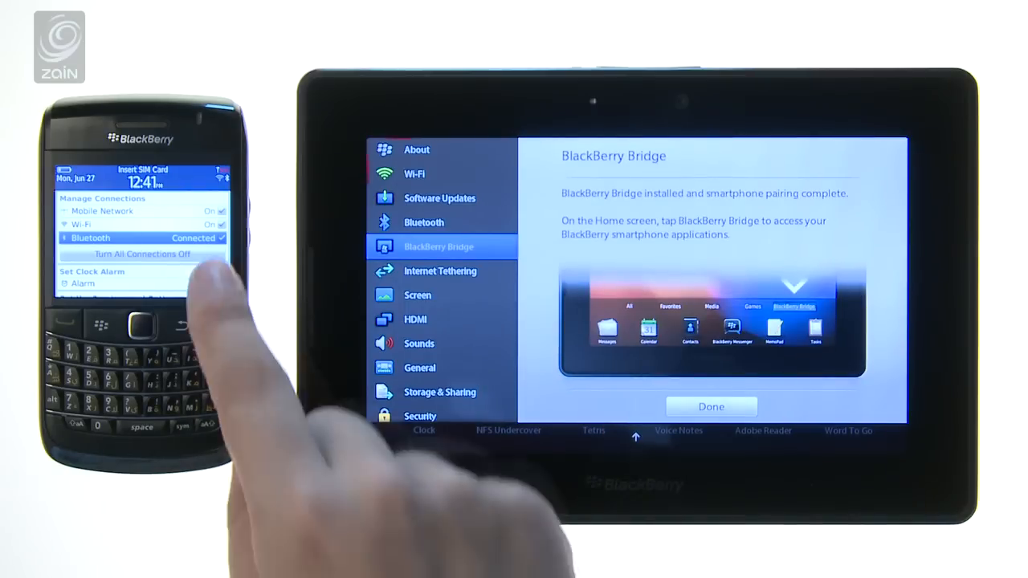
{"action": "mouse_move", "coordinate": [192, 209]}
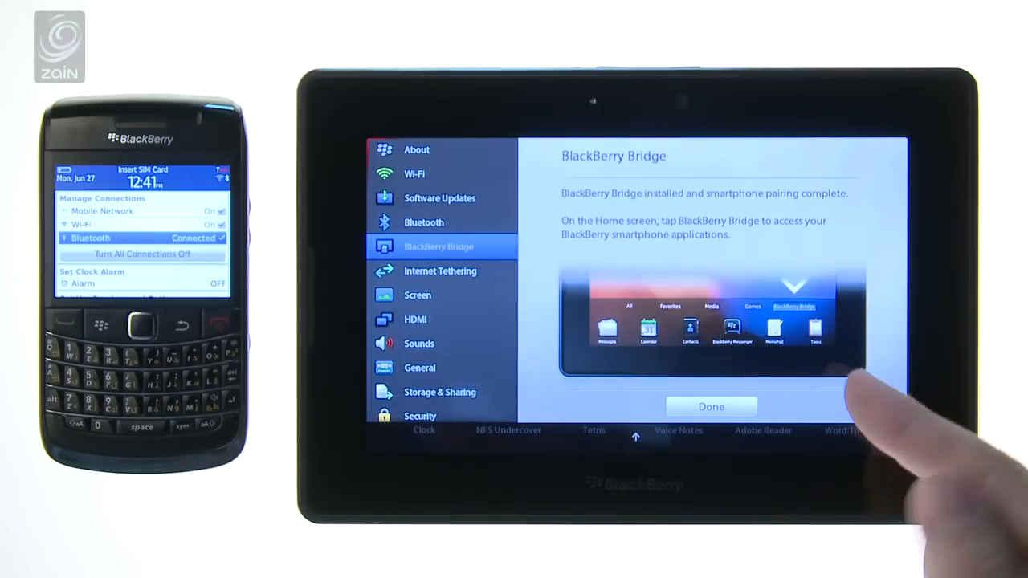
- Finish Bridge setup, view the Bridge apps, and show Internet Tethering listing the 9780 and 9800
{"action": "left_click", "coordinate": [710, 406]}
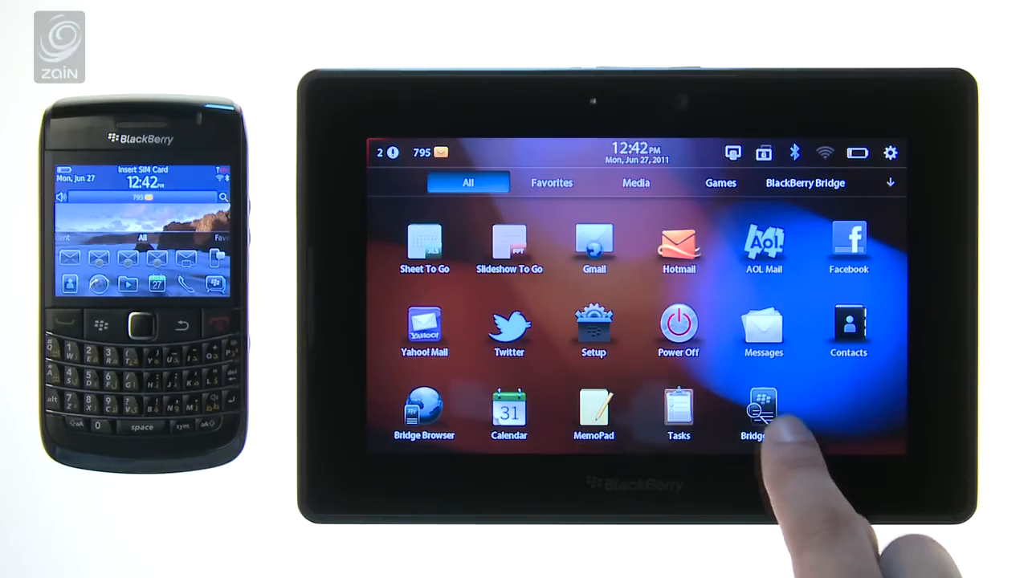
{"action": "left_click", "coordinate": [758, 413]}
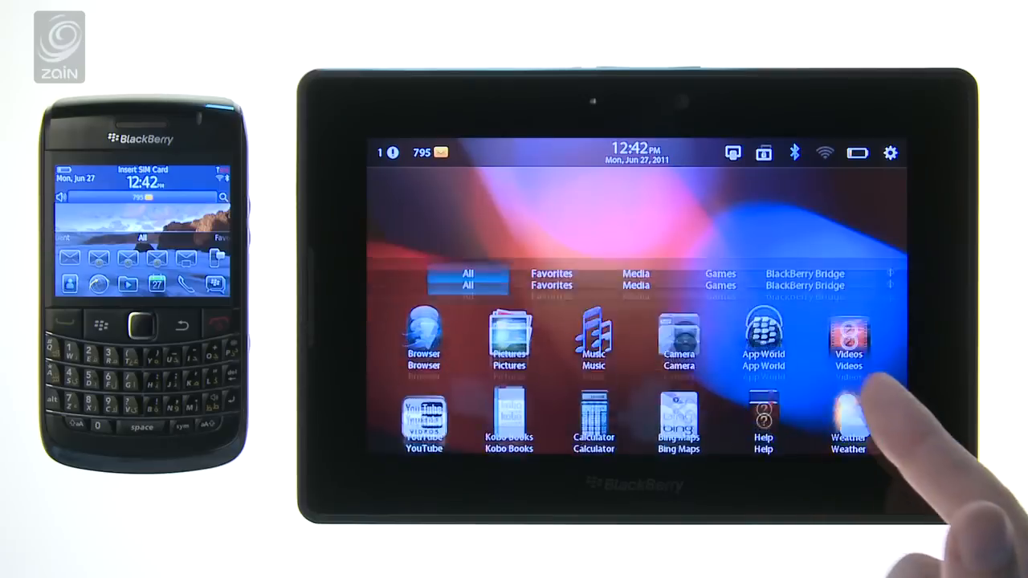
{"action": "scroll", "scroll_direction": "up", "scroll_amount": 3}
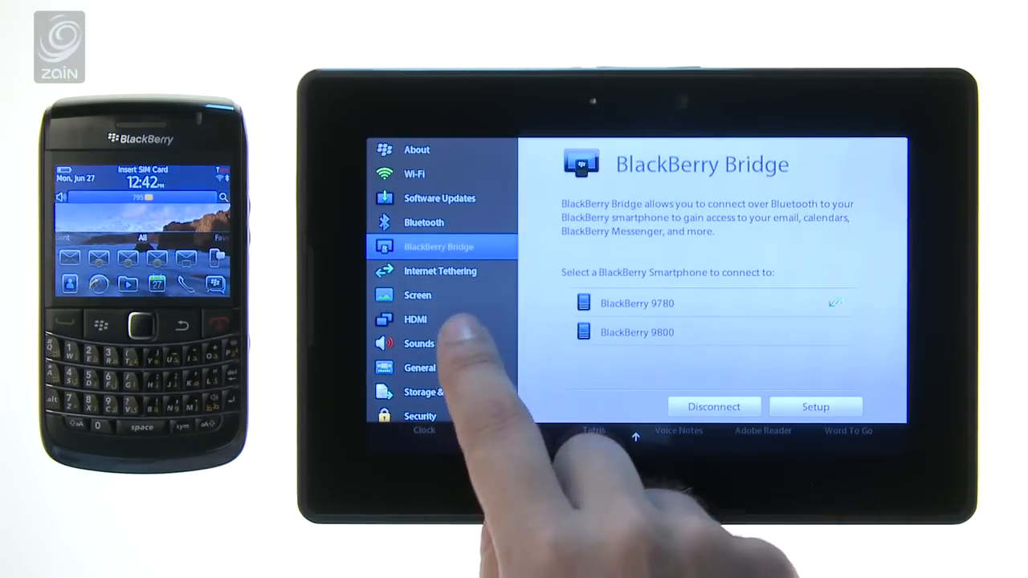
{"action": "left_click", "coordinate": [440, 271]}
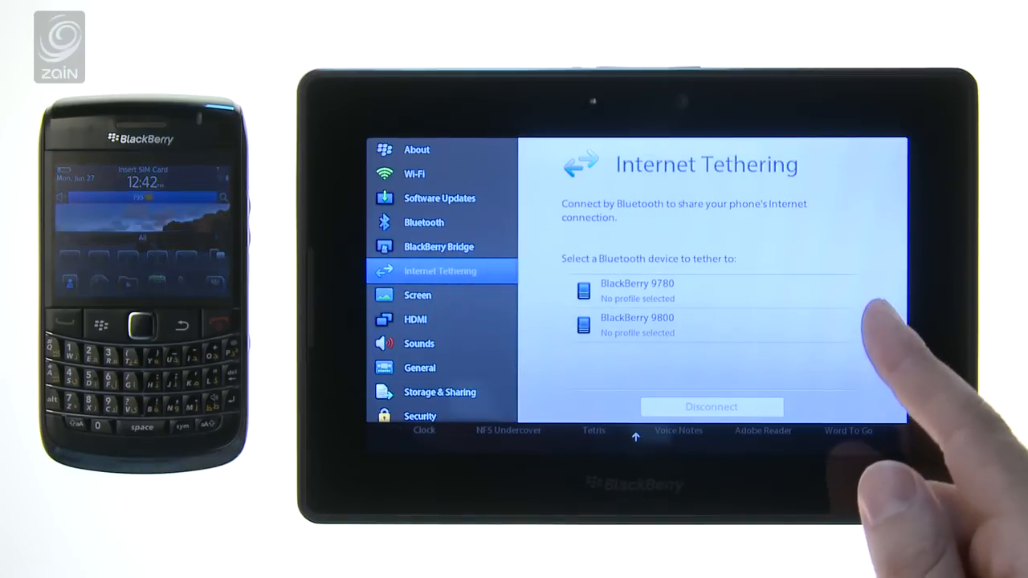